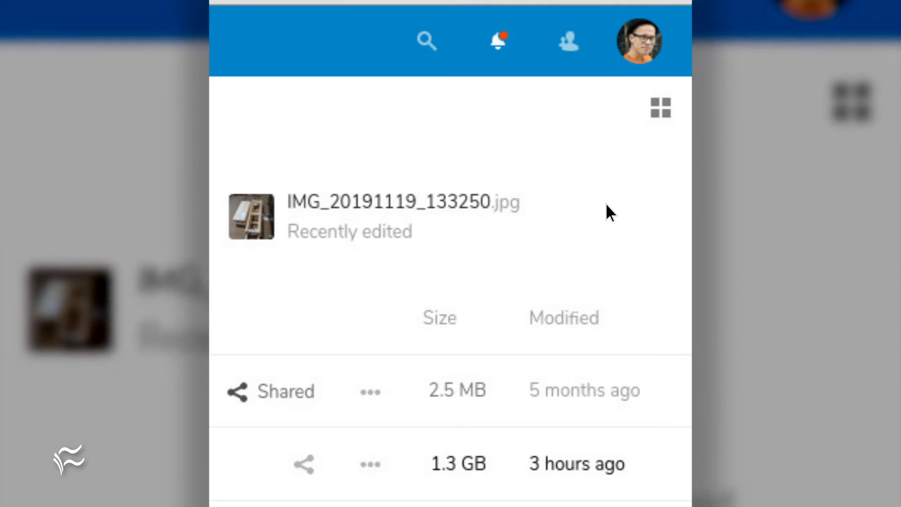
Open the account menu from the avatar in the top-right header.
click(638, 42)
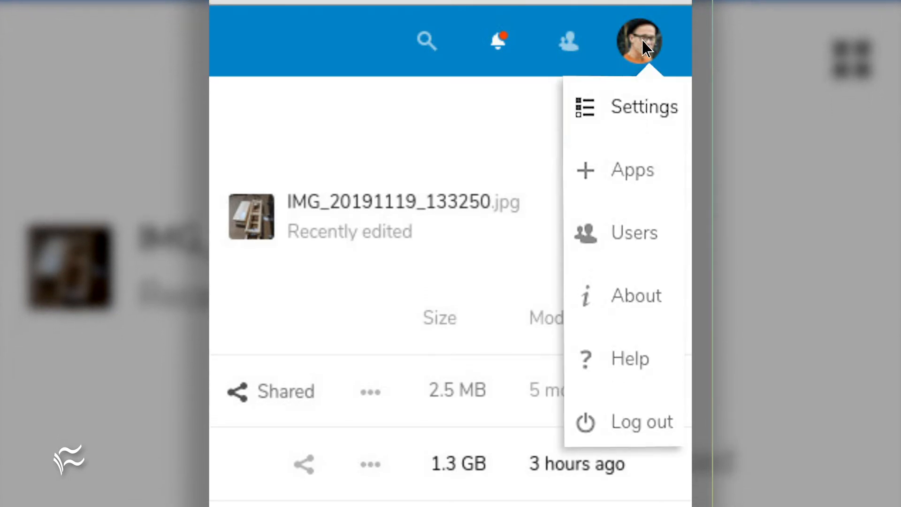
Go to personal Settings and open the Security page with the Password section.
click(643, 106)
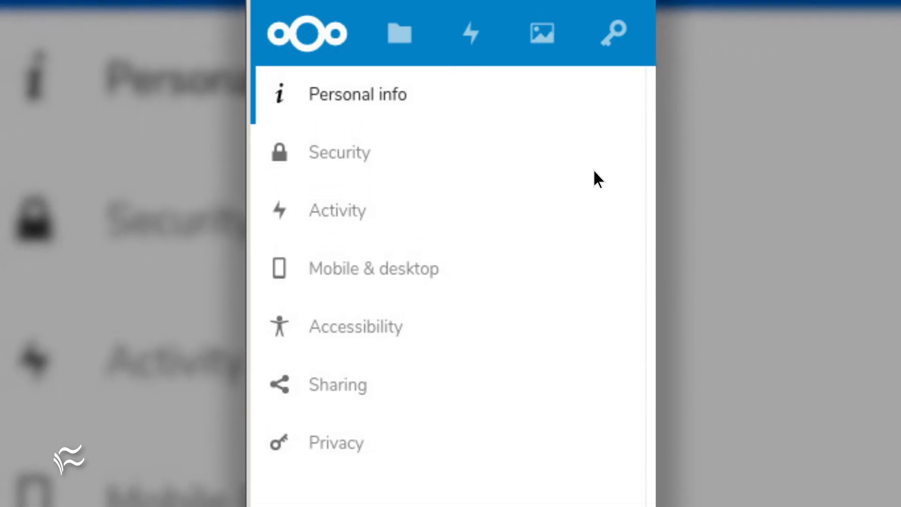
mouse_move(528, 140)
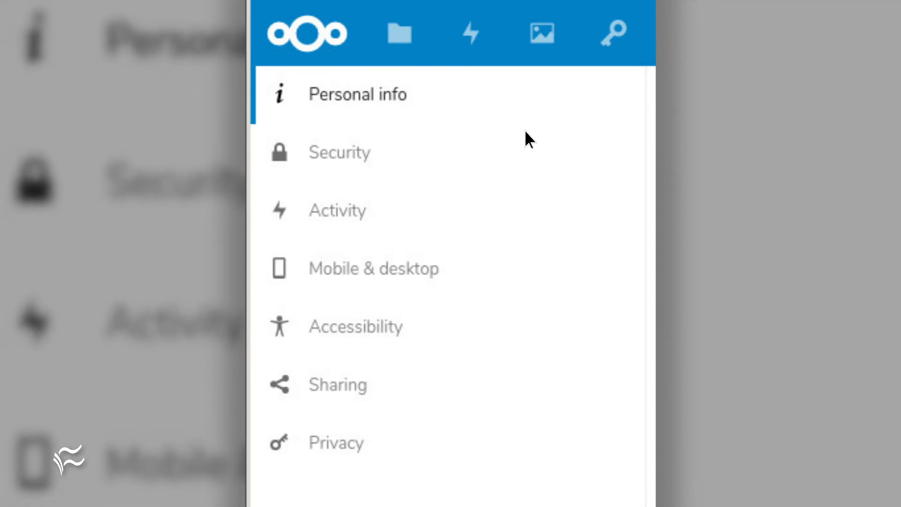
click(338, 152)
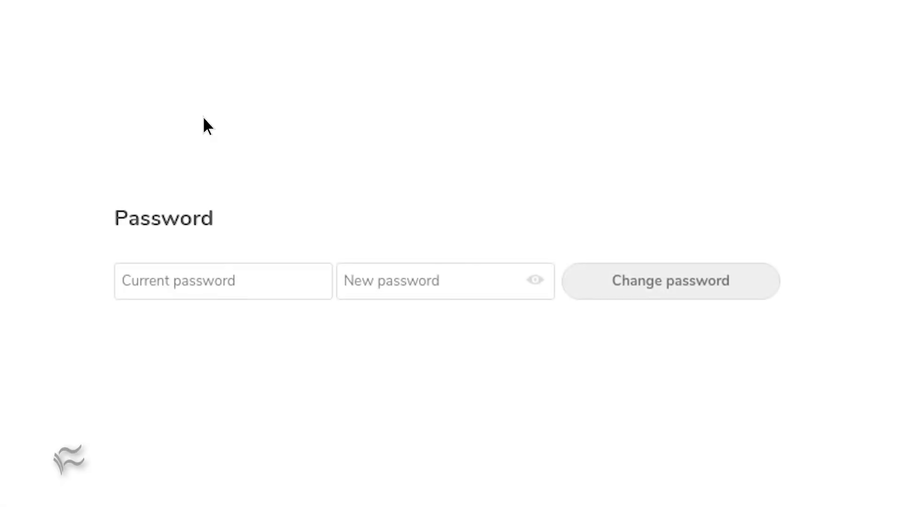